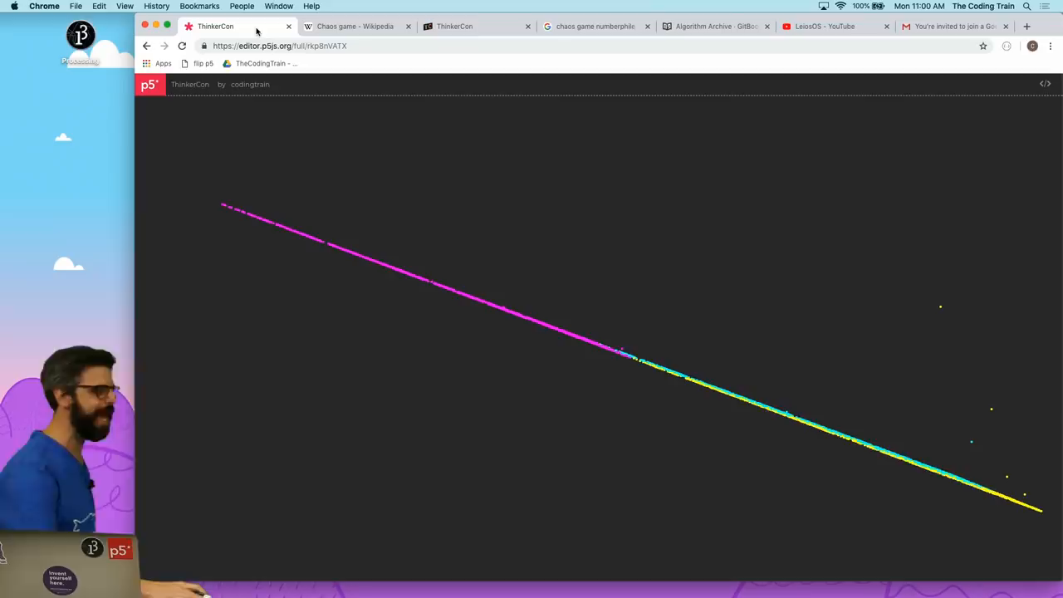
Step: Show the ThinkerCon 2018 Huntsville page, then switch to the Arcane Algorithm Archive
{"action": "left_click", "coordinate": [455, 27]}
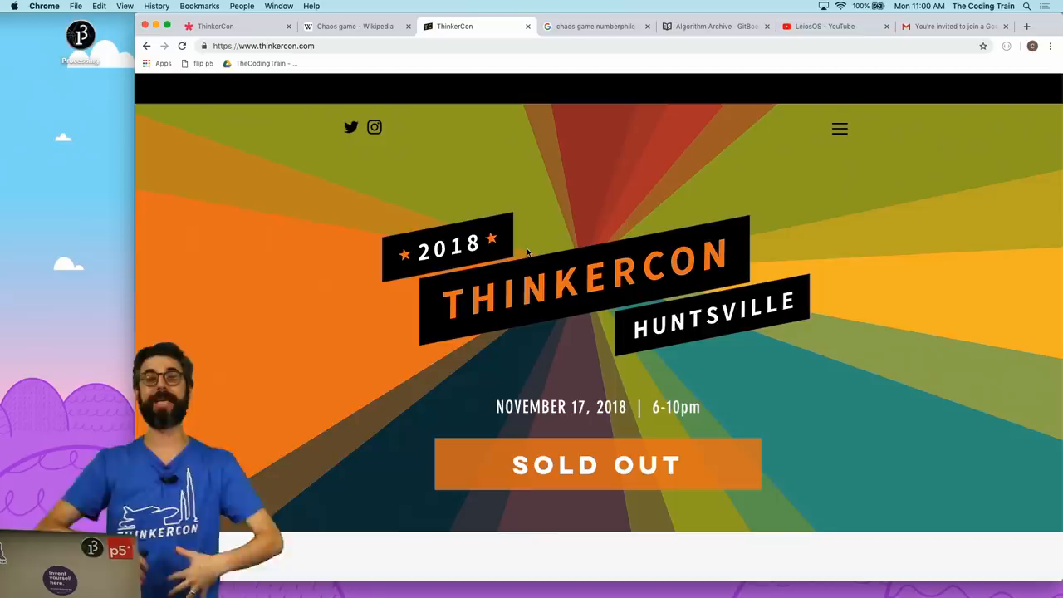
{"action": "mouse_move", "coordinate": [640, 169]}
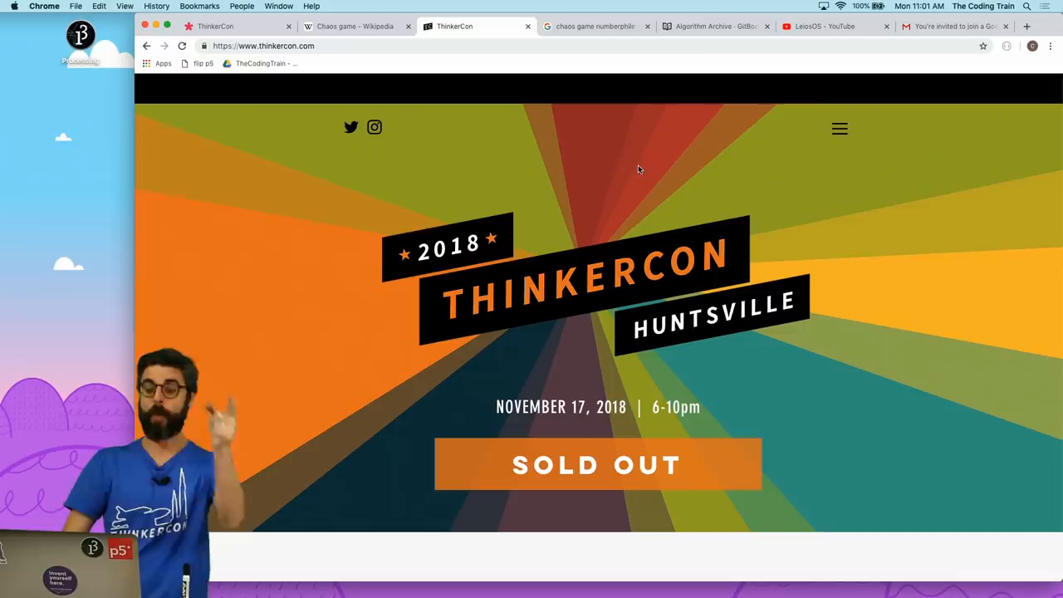
{"action": "left_click", "coordinate": [714, 27]}
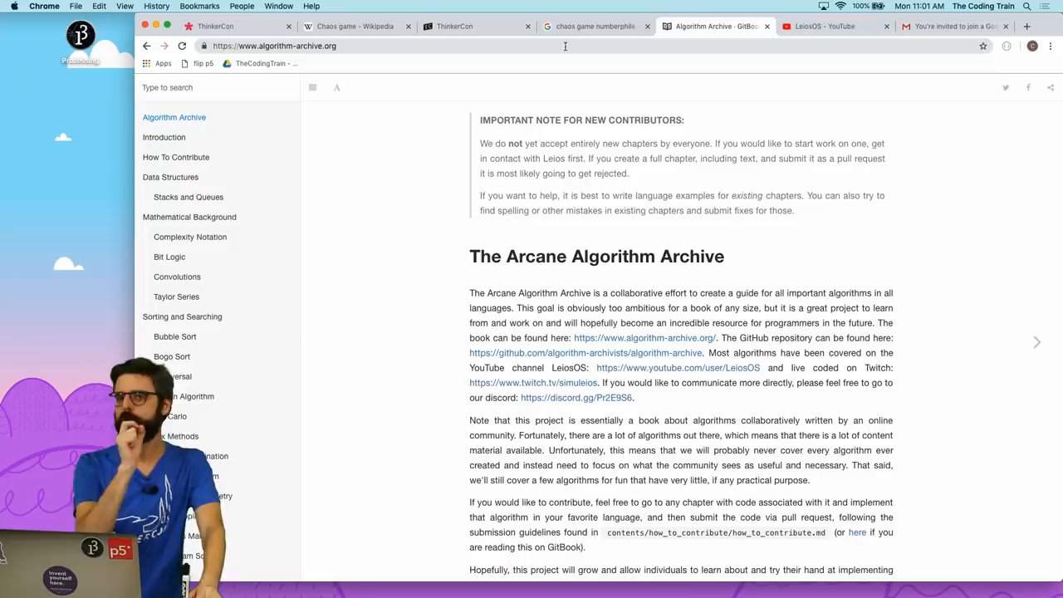
Step: Browse the LeiosOS channel, revisit the Sierpinski sketch, then show the chaos game Numberphile results
{"action": "left_click", "coordinate": [827, 27]}
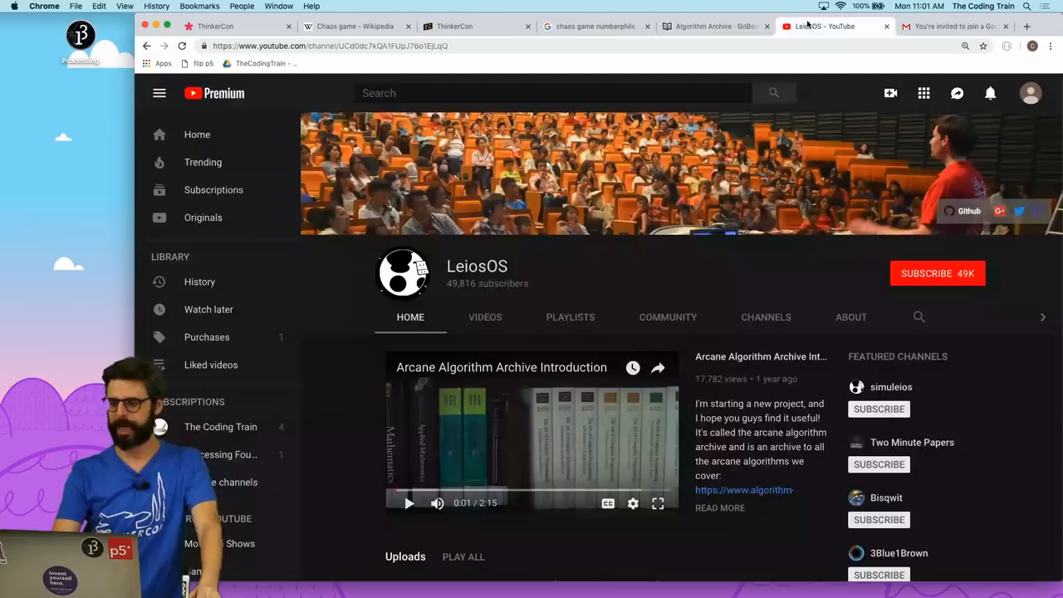
{"action": "scroll", "scroll_direction": "down", "scroll_amount": 3}
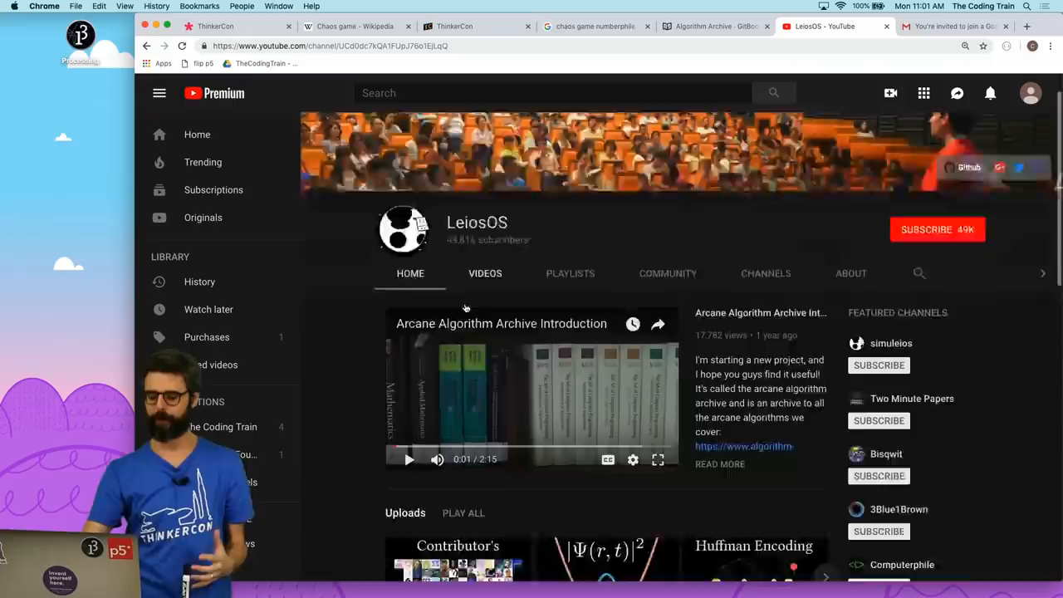
{"action": "scroll", "scroll_direction": "down", "scroll_amount": 3}
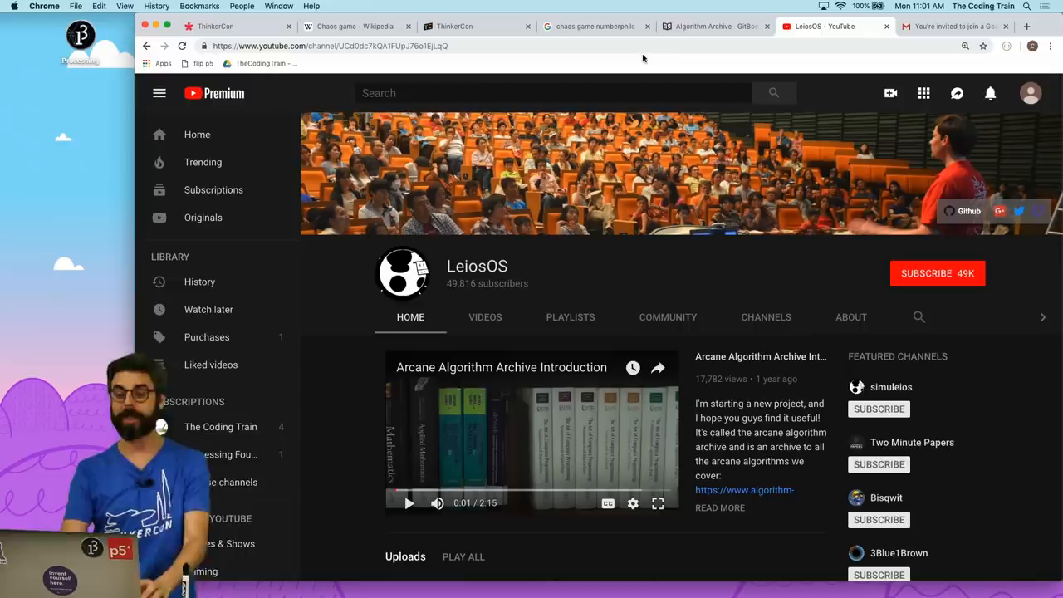
{"action": "left_click", "coordinate": [223, 26]}
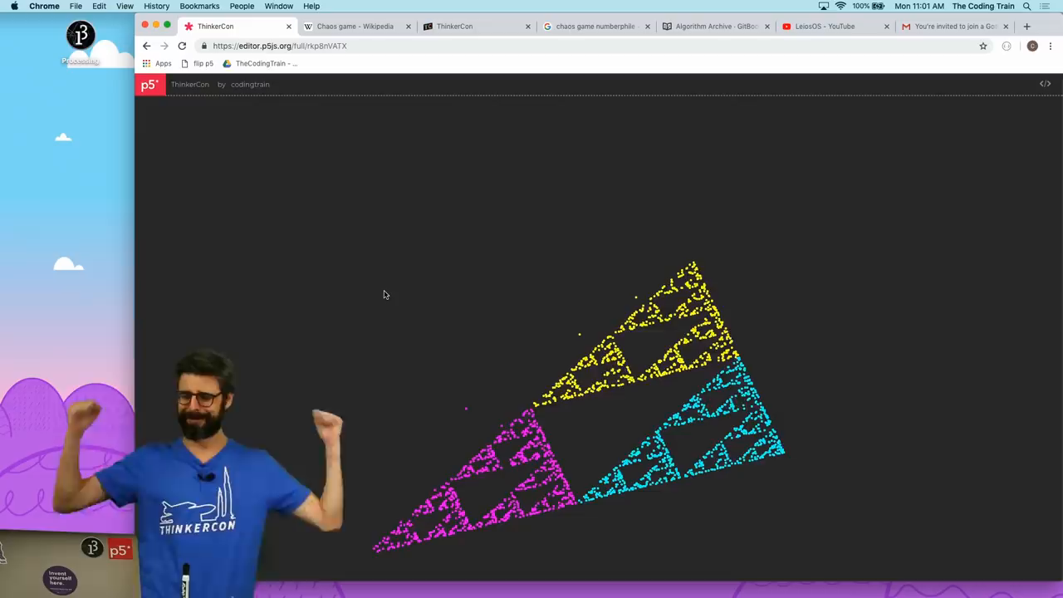
{"action": "left_click", "coordinate": [594, 27]}
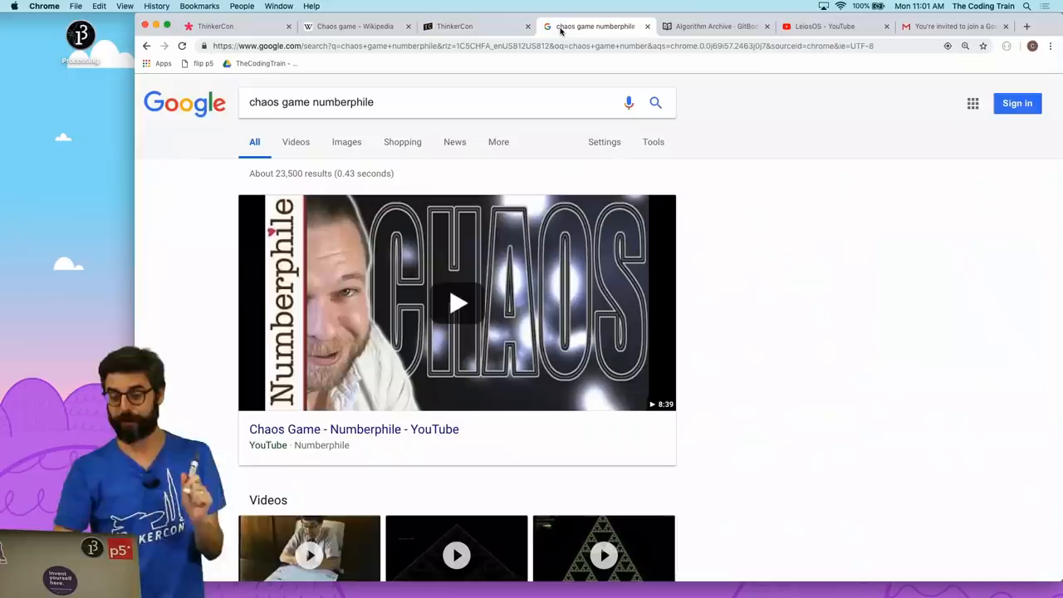
Step: Switch to the 'Chaos game - Wikipedia' article describing the Sierpinski triangle method
{"action": "left_click", "coordinate": [357, 27]}
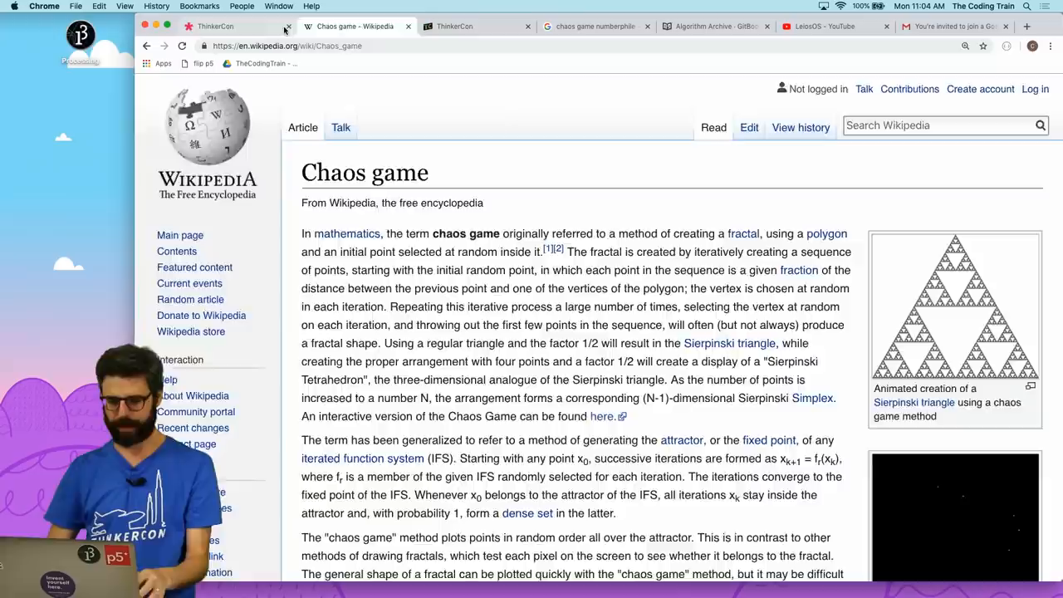
Step: Switch to the new Chaos Game sketch with its default 400 by 400 setup
{"action": "left_click", "coordinate": [214, 26]}
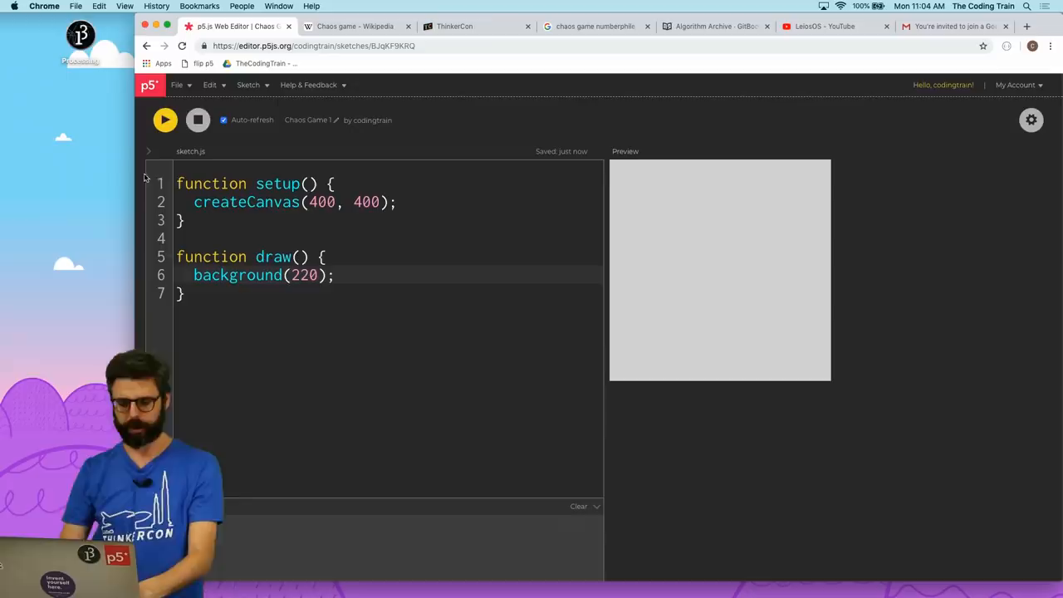
Step: Declare ax, ay (and the other corners) and set ax = width/2, ay = 10 in setup
{"action": "type", "text": "let ax,"}
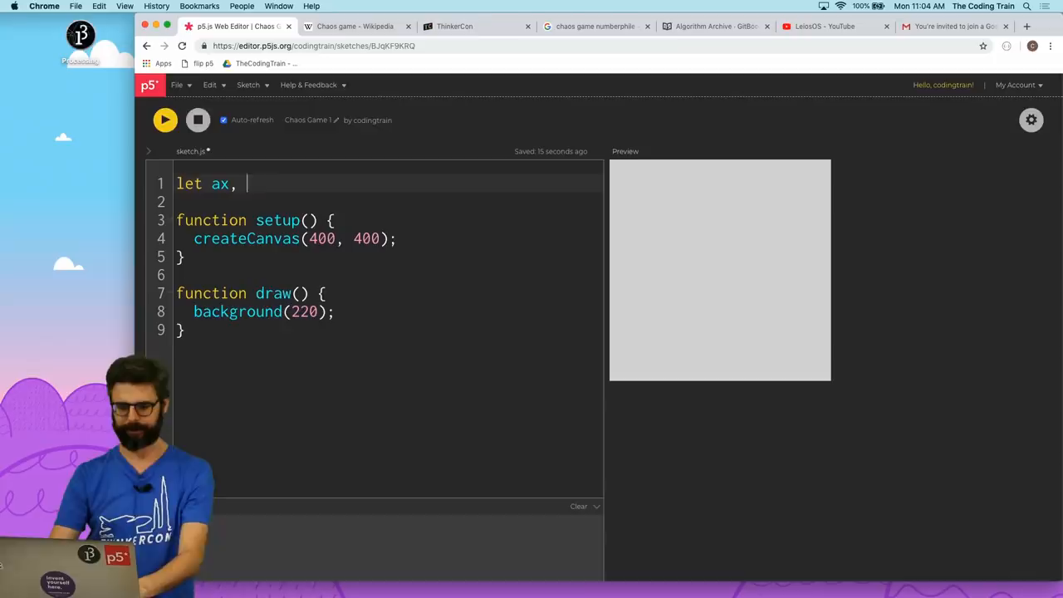
{"action": "type", "text": "ay;"}
{"action": "type", "text": "ax ="}
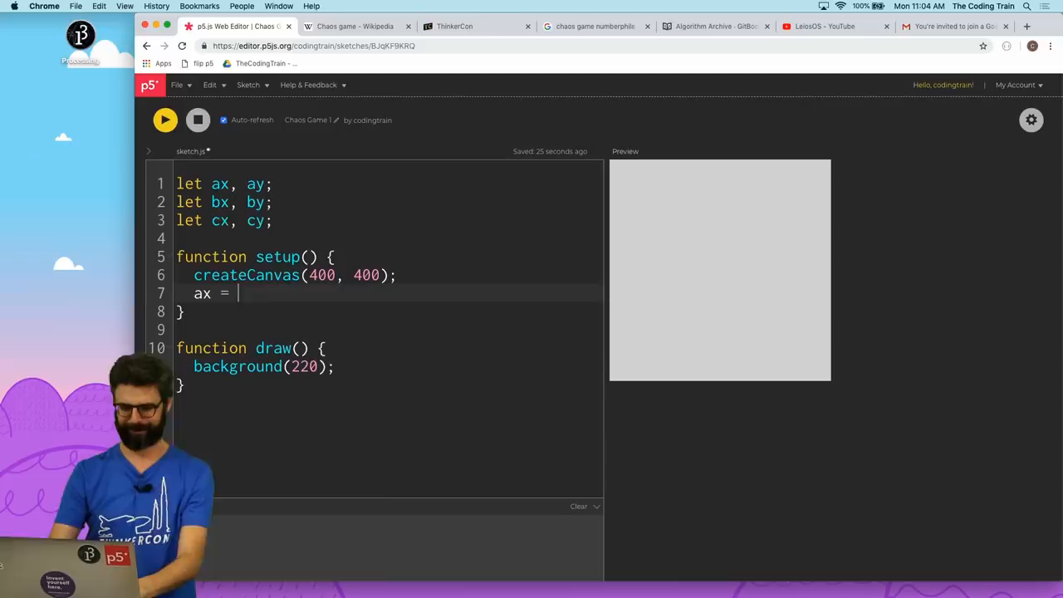
{"action": "type", "text": "width/2;"}
{"action": "type", "text": "ay ="}
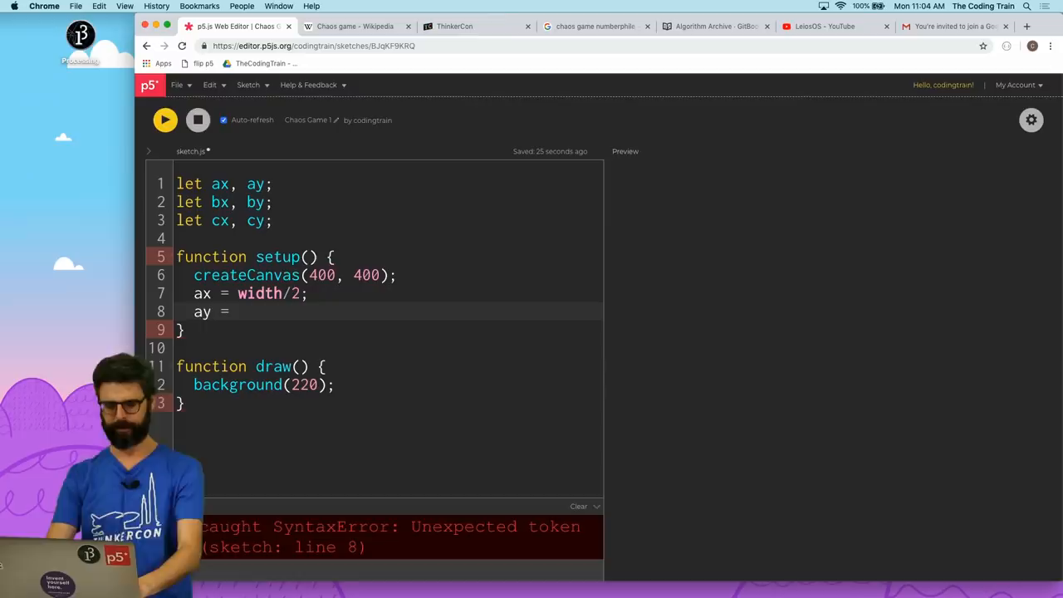
{"action": "type", "text": "10;"}
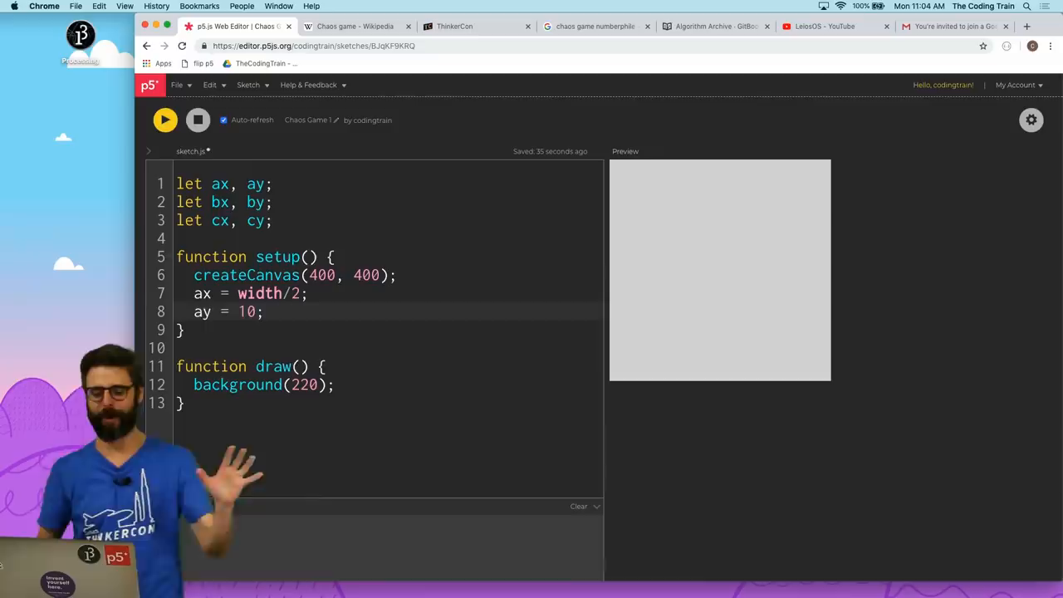
Step: Assign bx, by, cx, cy random positions and make the canvas full window width
{"action": "type", "text": "bx ="}
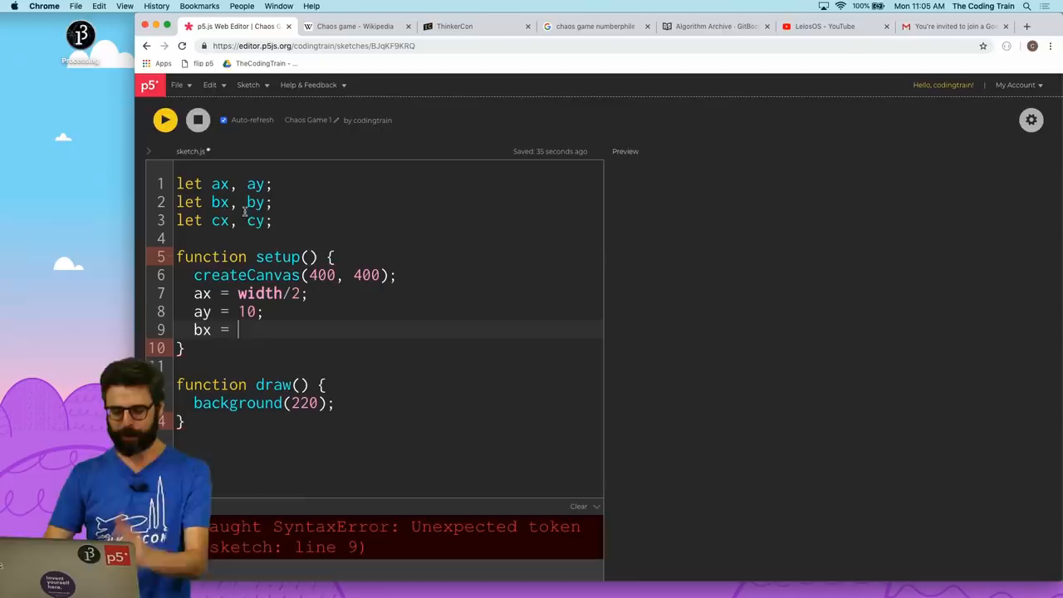
{"action": "type", "text": "random(width)"}
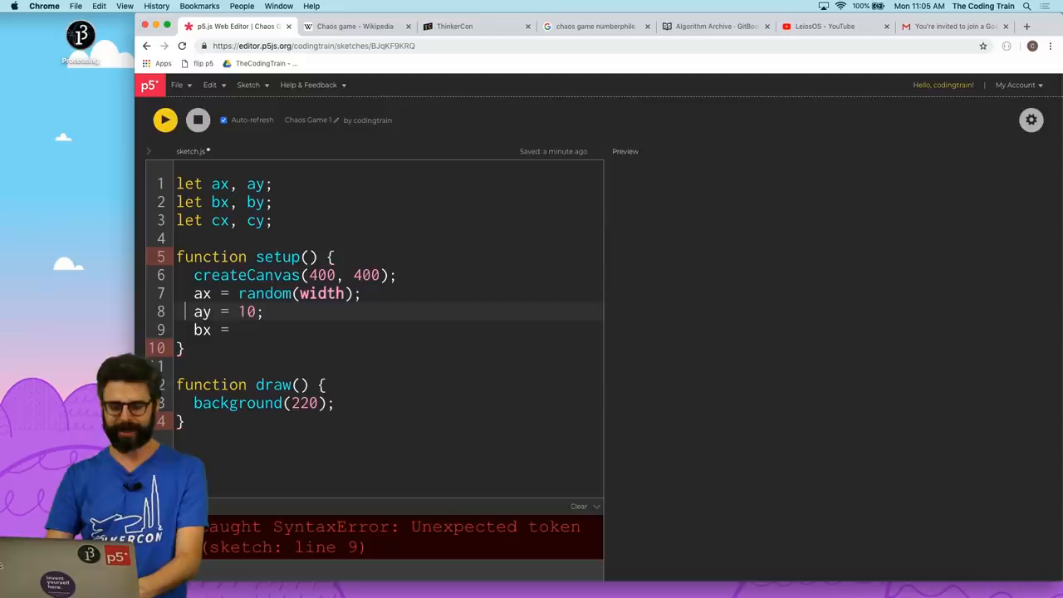
{"action": "type", "text": "random(height)"}
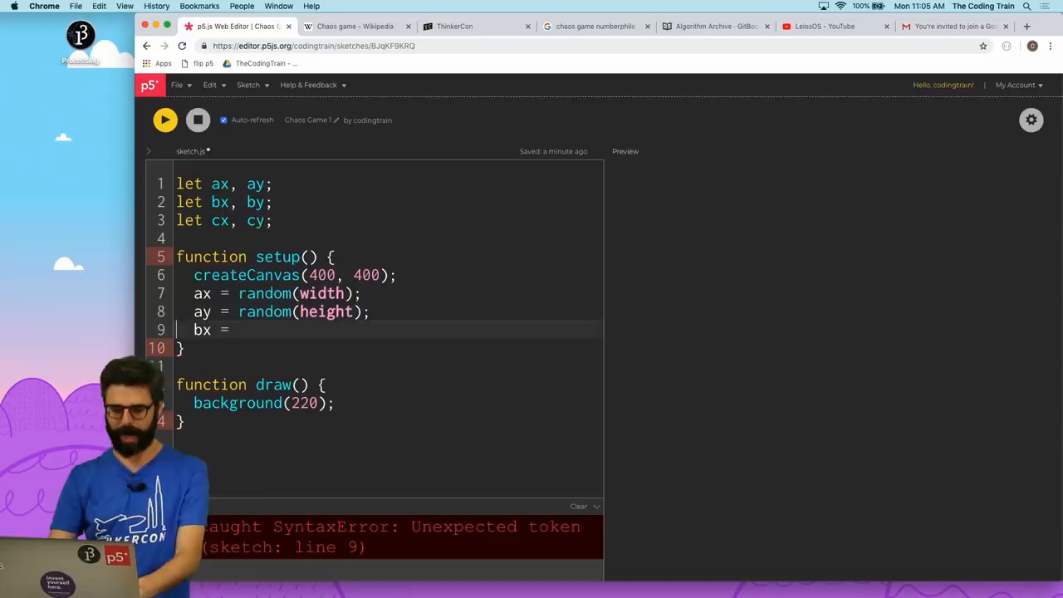
{"action": "type", "text": "random(width);"}
{"action": "type", "text": "cy = random(height);"}
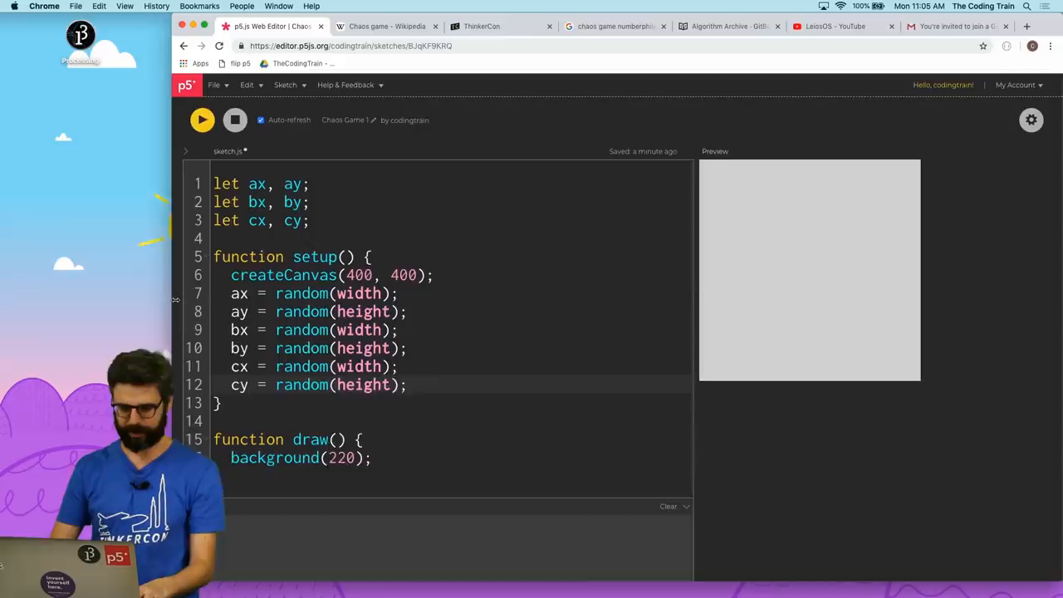
{"action": "type", "text": "windowWidth"}
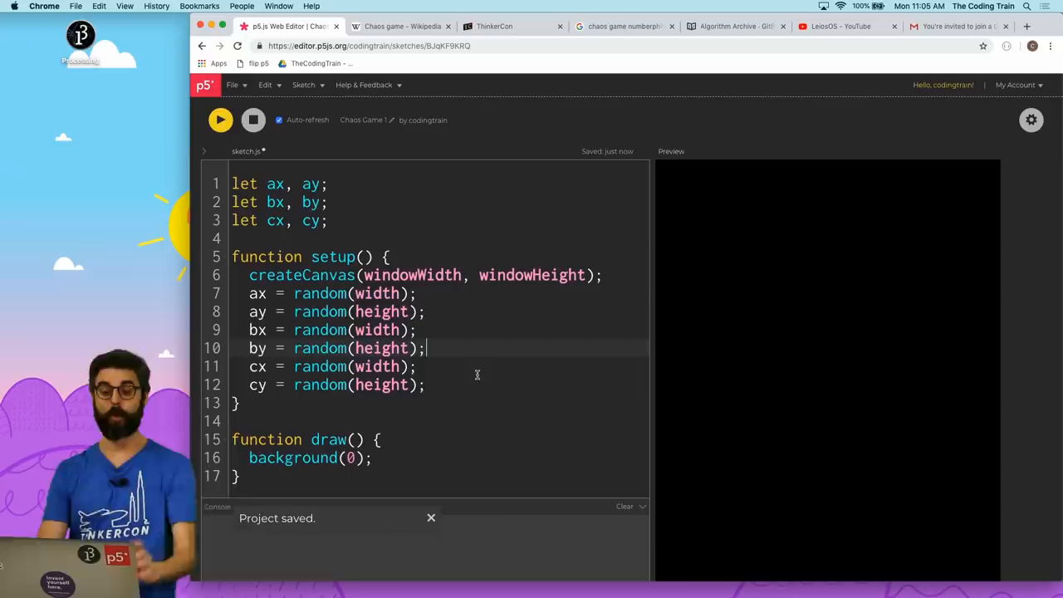
Step: Draw corner A as a white point with stroke(255) and strokeWeight(8)
{"action": "type", "text": "stroke(255);"}
{"action": "type", "text": "strokeWeight"}
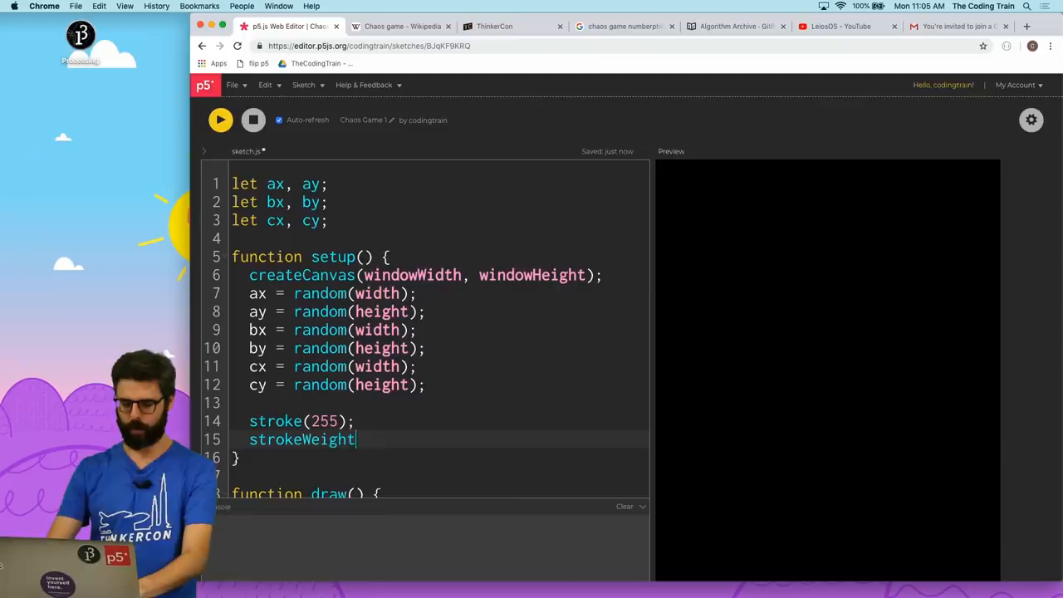
{"action": "type", "text": "(8);"}
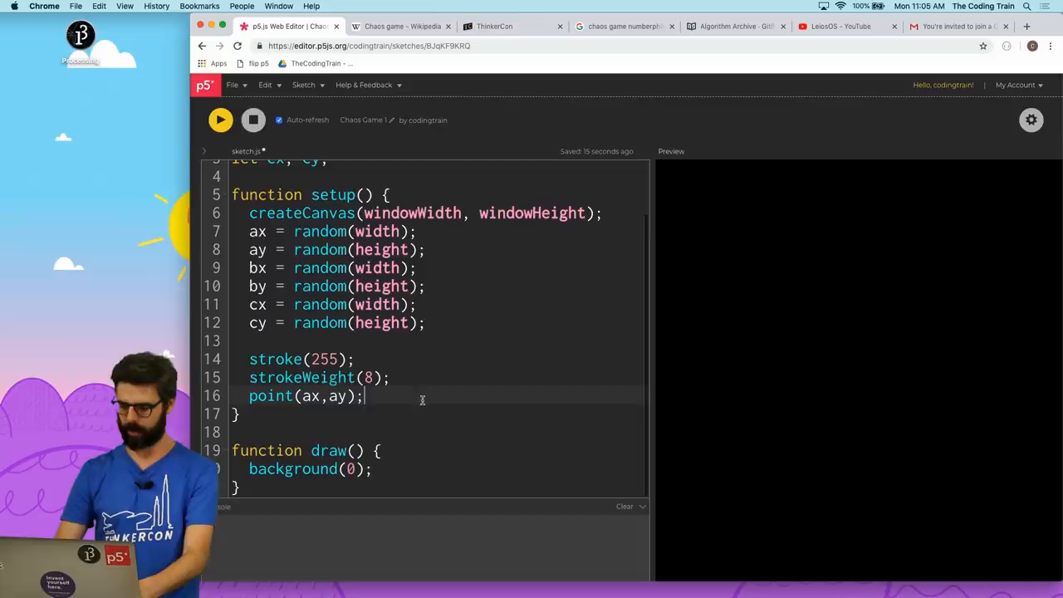
{"action": "type", "text": "point(ax,ay);"}
{"action": "type", "text": "point(x,y);"}
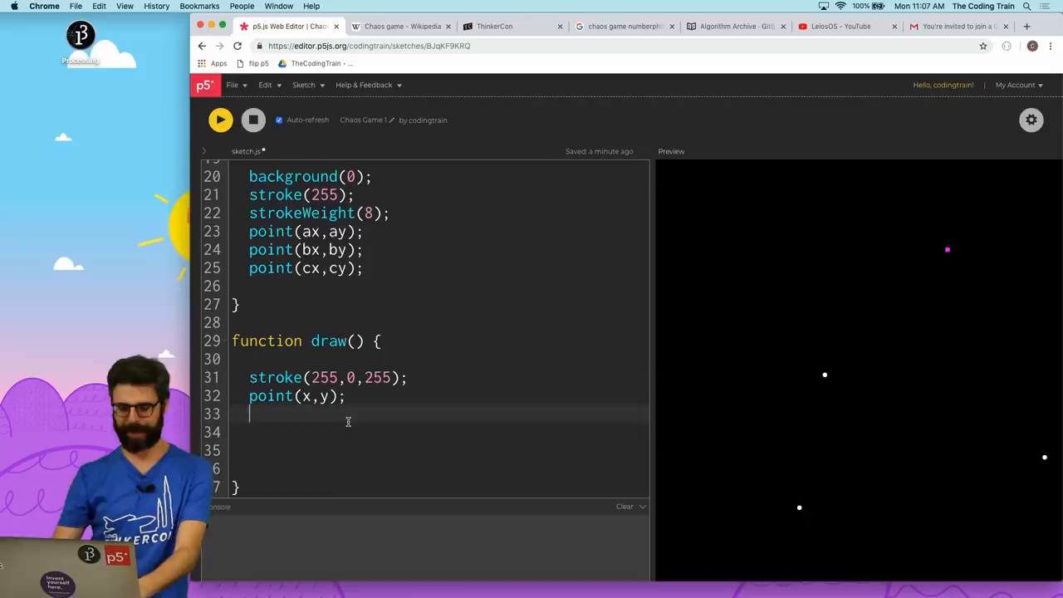
Step: Pick r = floor(random(3)) in draw and set x = lerp(x, ax, 0.5) in the first branch
{"action": "type", "text": "let r = random(O3"}
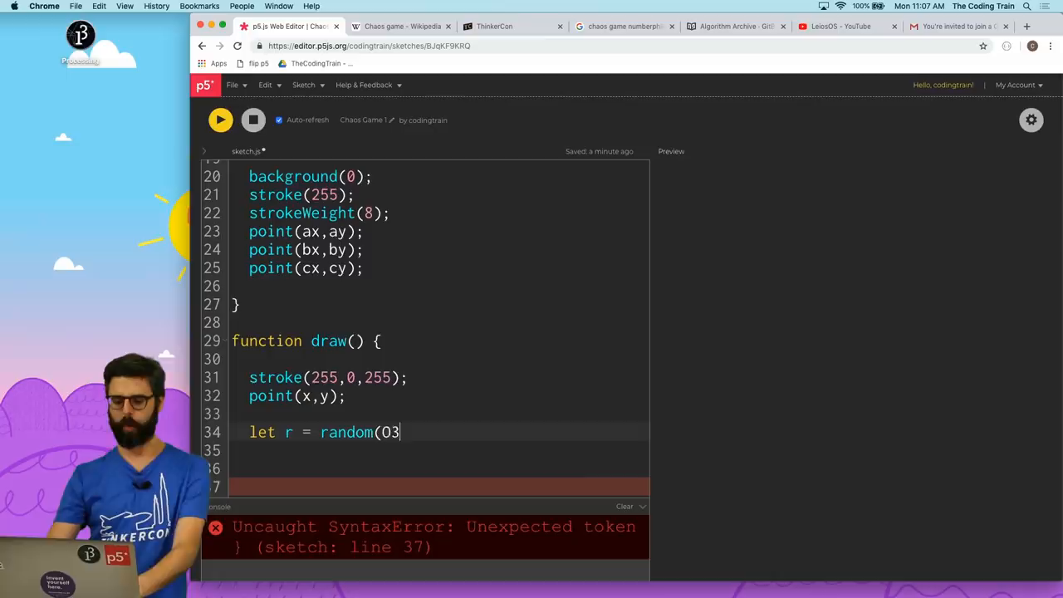
{"action": "type", "text": ");"}
{"action": "left_click", "coordinate": [425, 450]}
{"action": "type", "text": "if (r == 0) {"}
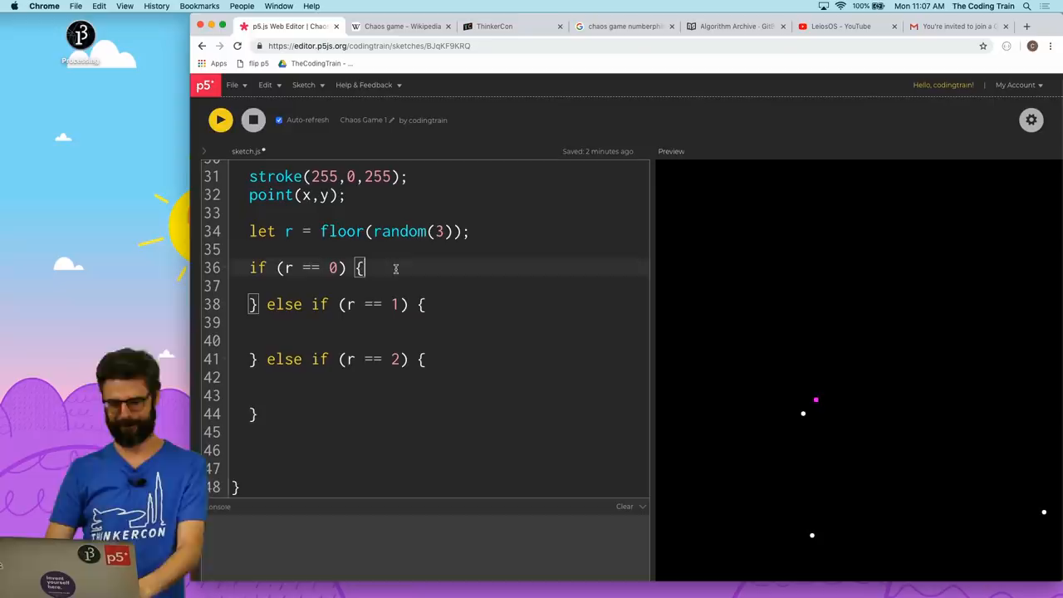
{"action": "type", "text": "x = 1"}
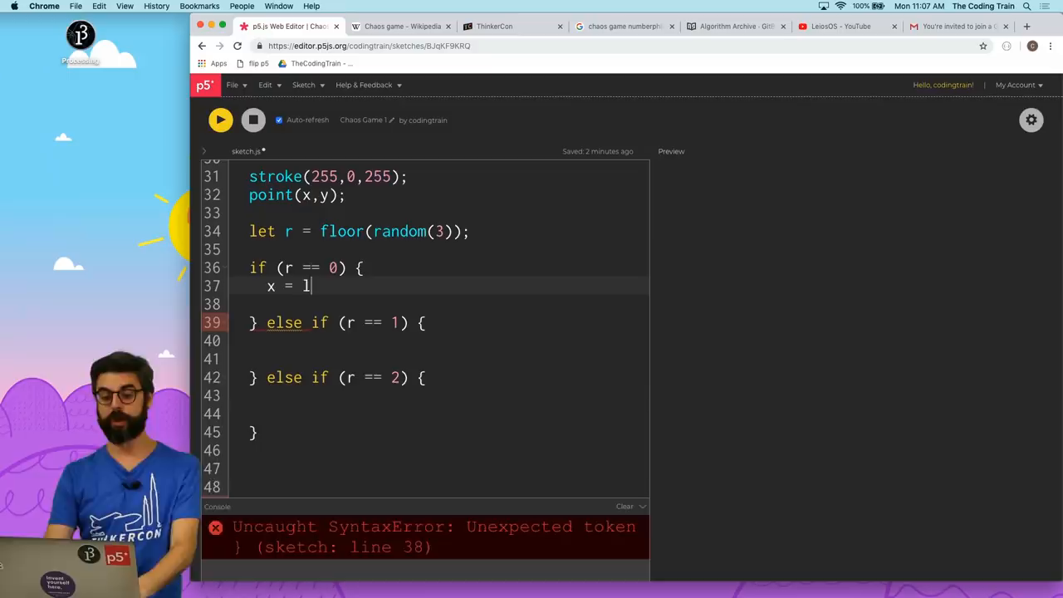
{"action": "key", "text": "Backspace"}
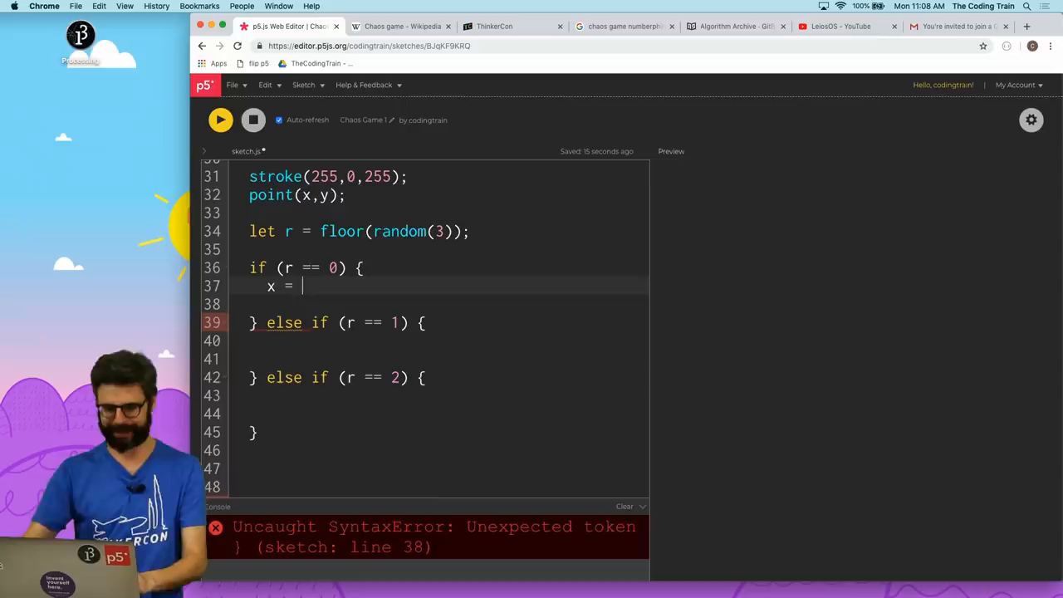
{"action": "type", "text": "lerp(x,ax,0.5);"}
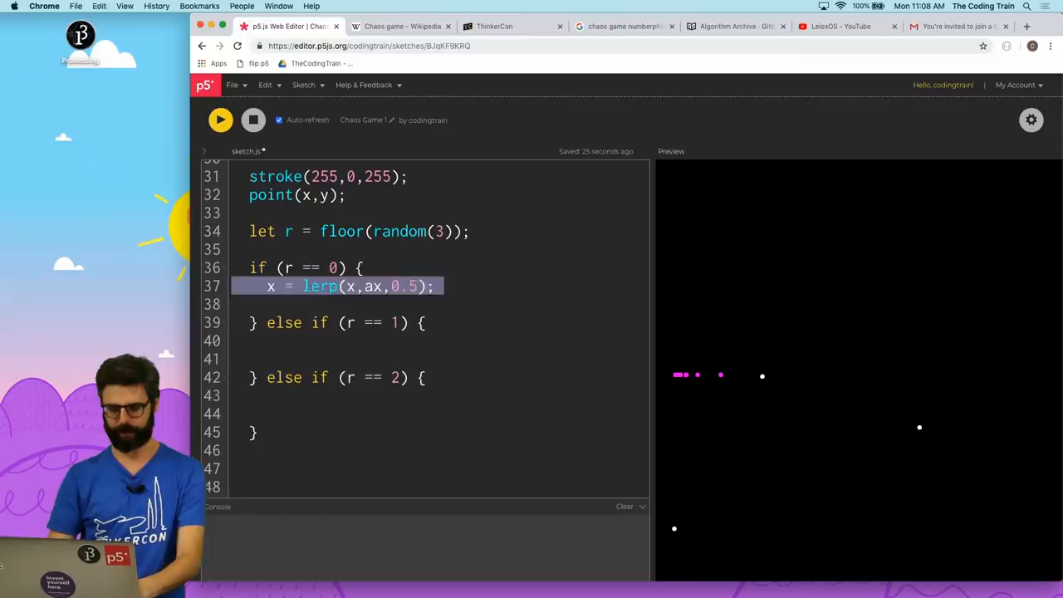
Step: Lerp y toward ay in the first branch and x toward bx at 0.5 in the second
{"action": "type", "text": "y = lerp(y,ay,0.5);"}
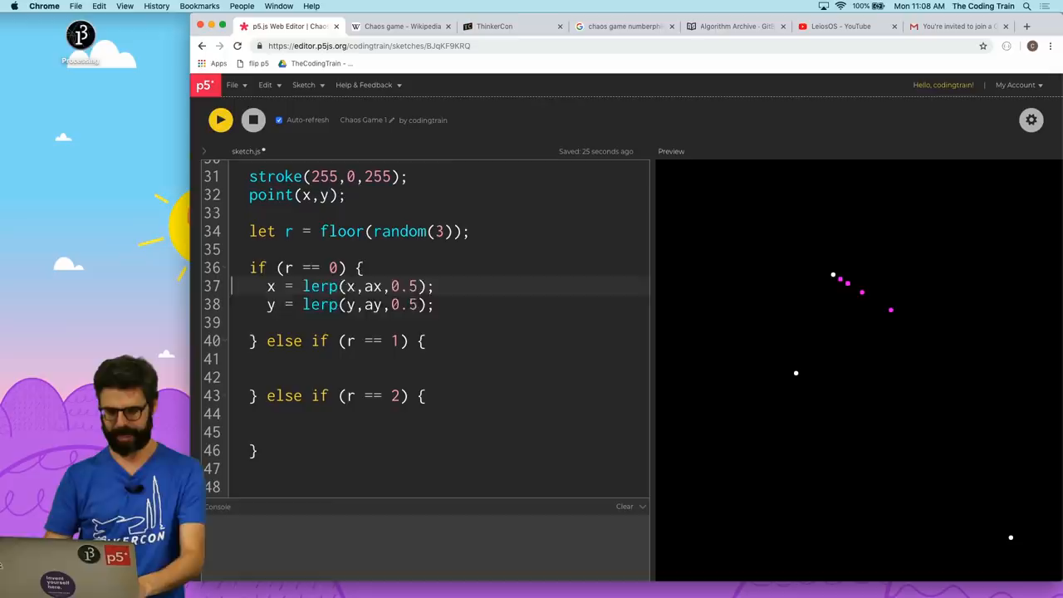
{"action": "type", "text": "x = lerp(x,bx,0.5);"}
{"action": "left_click", "coordinate": [444, 377]}
{"action": "type", "text": "y = lerp(y,by,0.5);"}
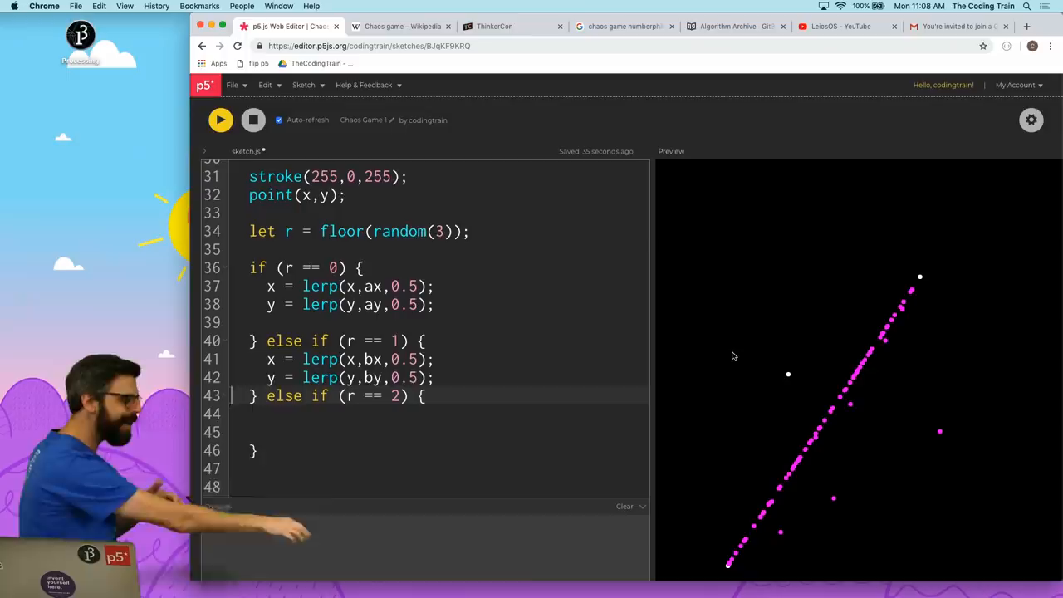
{"action": "left_click", "coordinate": [219, 120]}
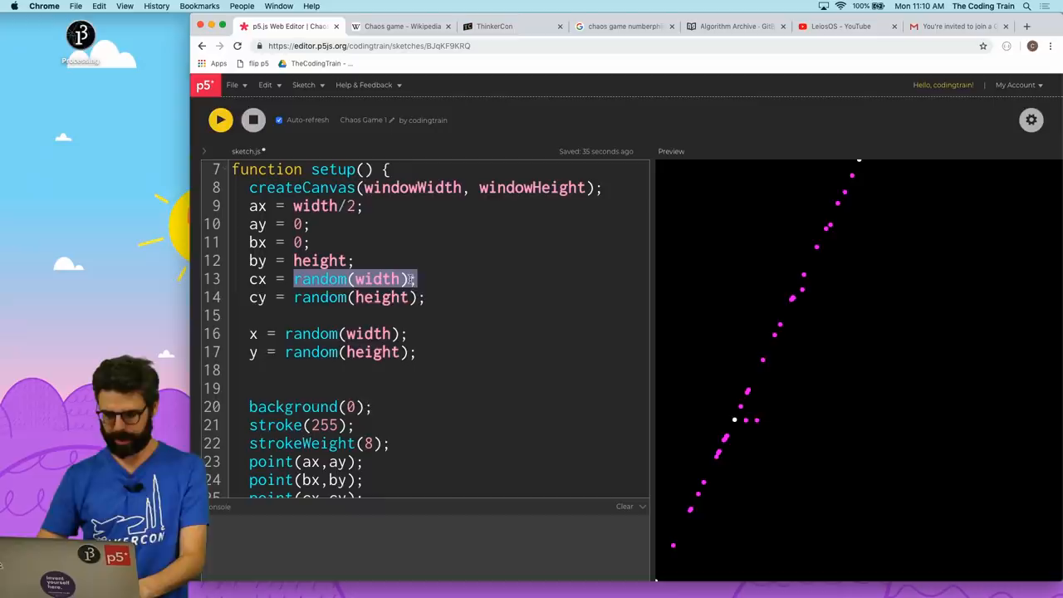
Step: Pin corner c at cx = width, cy = height so the corners form a triangle
{"action": "type", "text": "width;"}
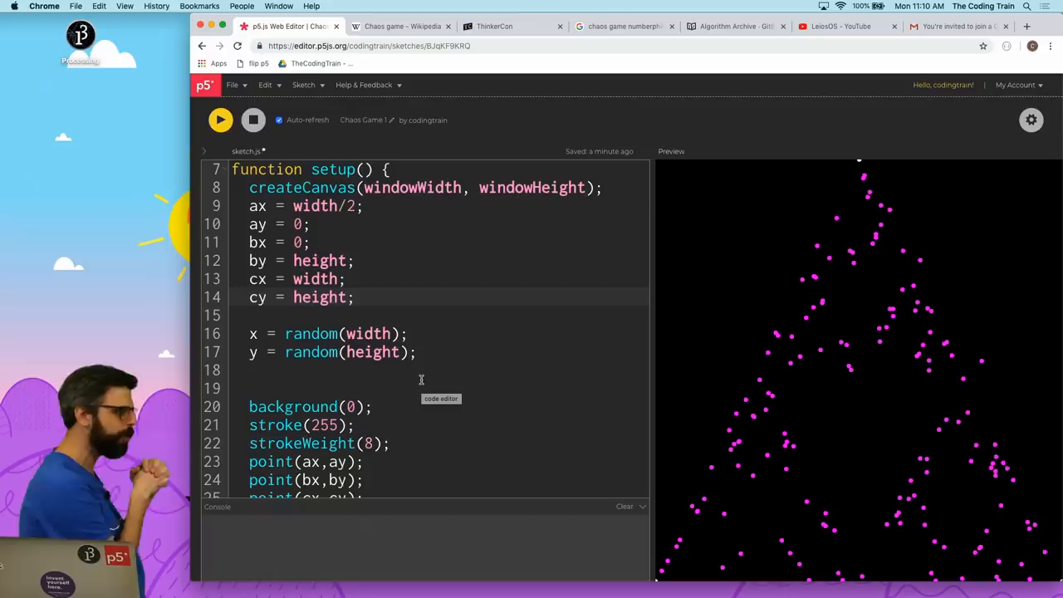
{"action": "scroll", "scroll_direction": "down", "scroll_amount": 3}
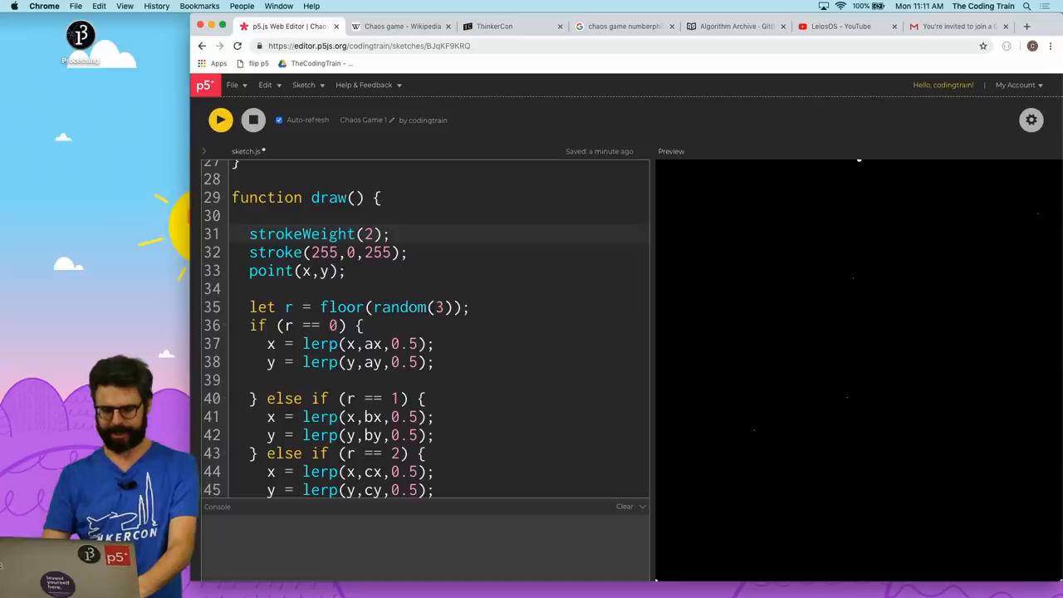
Step: Give the magenta stroke alpha 100 and loop the point plotting 100 times per frame
{"action": "type", "text": ", 100"}
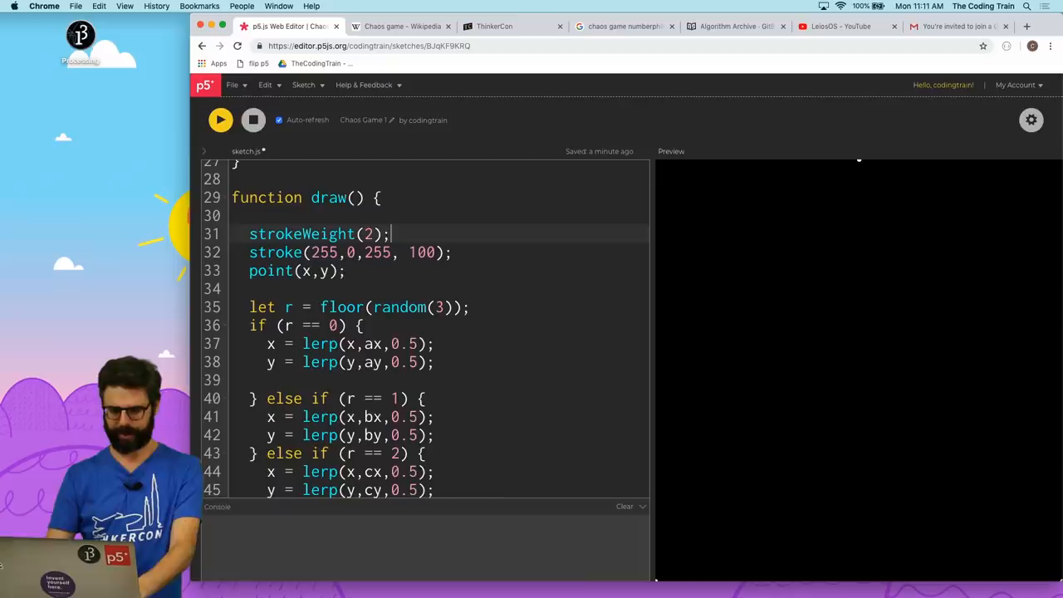
{"action": "type", "text": "for (let i = 0; i < 100; i++) {"}
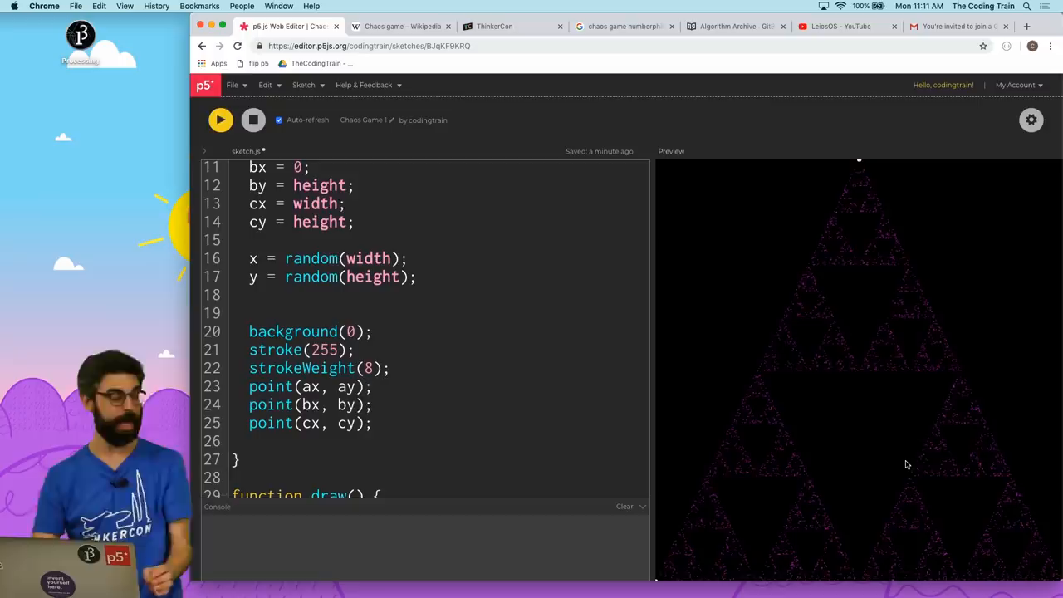
{"action": "scroll", "scroll_direction": "down", "scroll_amount": 3}
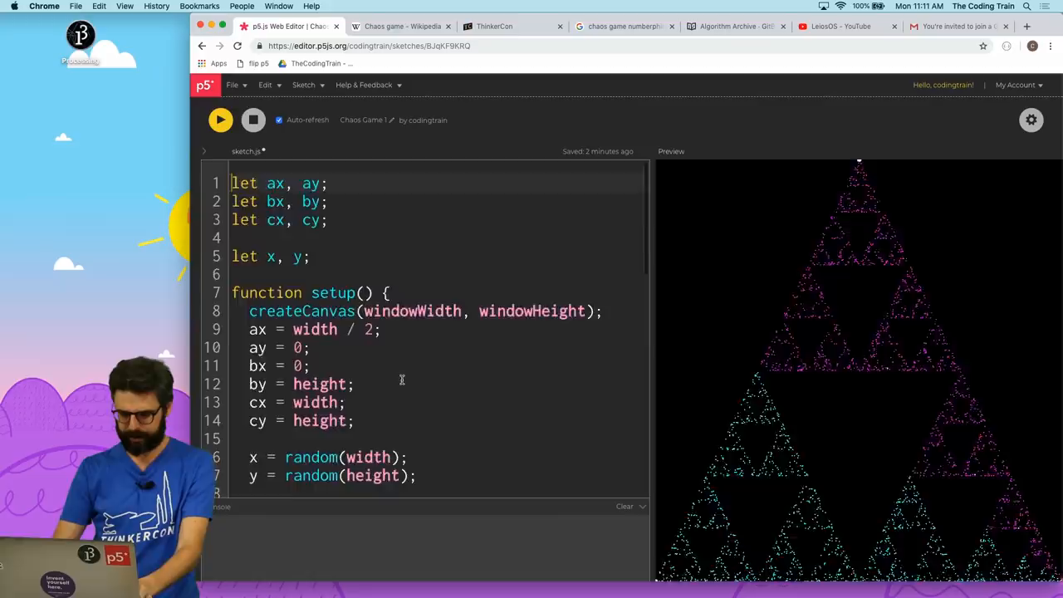
Step: Scroll through the sketch code to review the magenta, cyan and yellow stroke branches
{"action": "scroll", "scroll_direction": "down", "scroll_amount": 3}
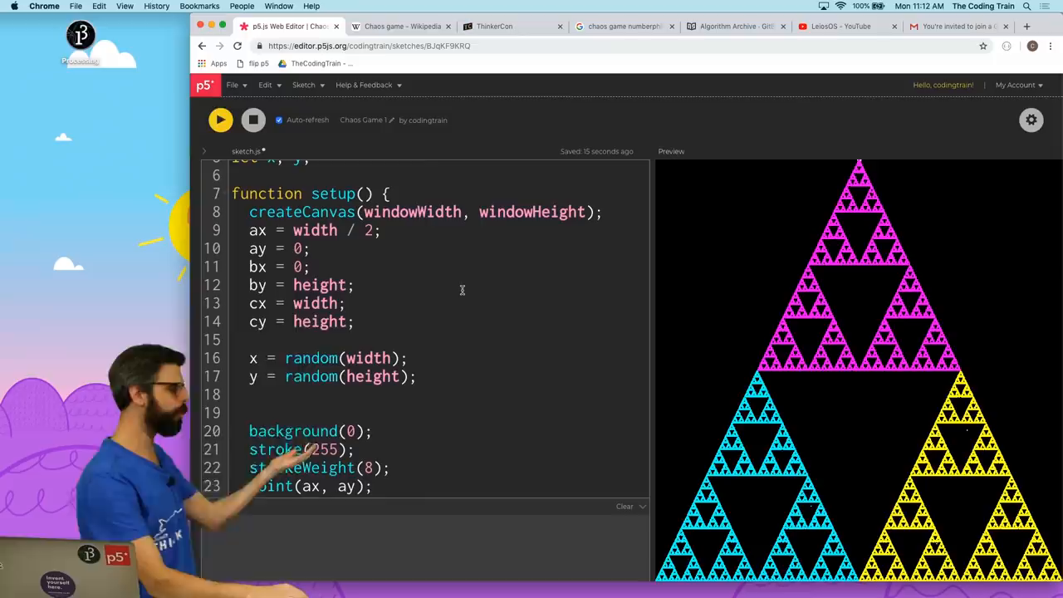
{"action": "scroll", "scroll_direction": "down", "scroll_amount": 3}
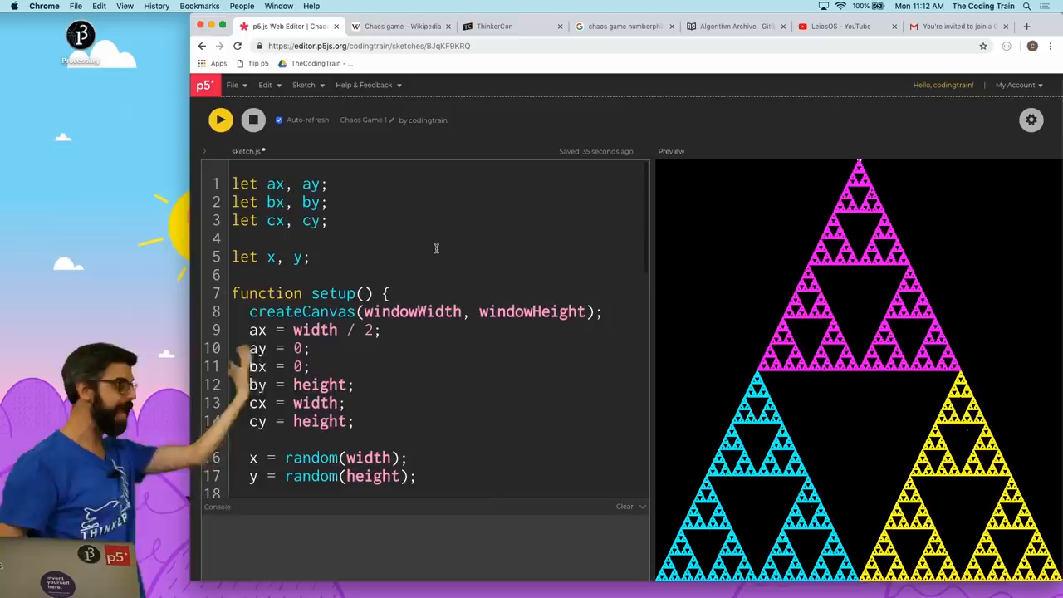
{"action": "scroll", "scroll_direction": "down", "scroll_amount": 3}
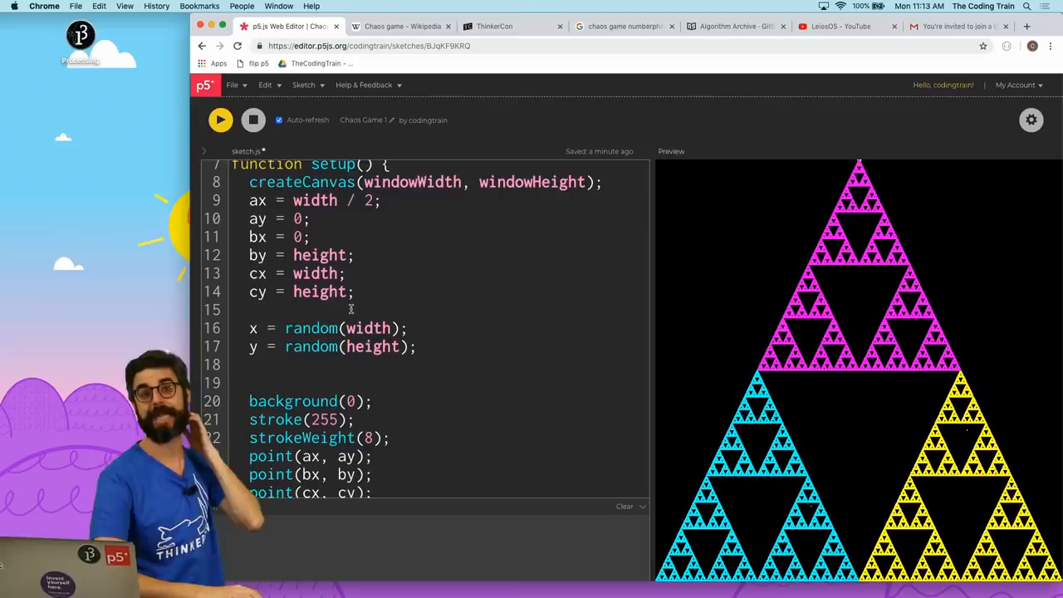
{"action": "scroll", "scroll_direction": "down", "scroll_amount": 3}
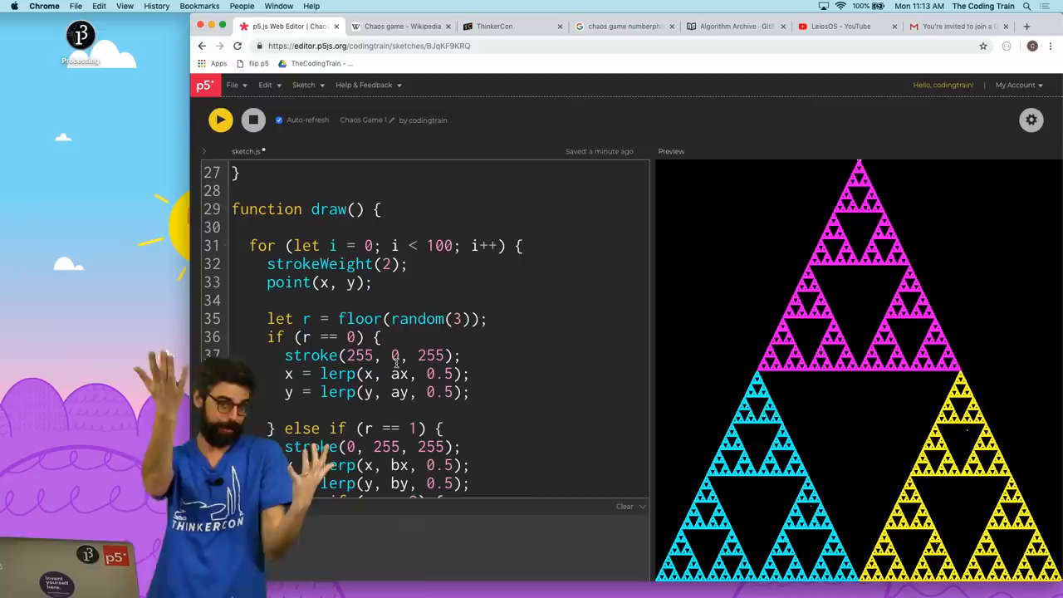